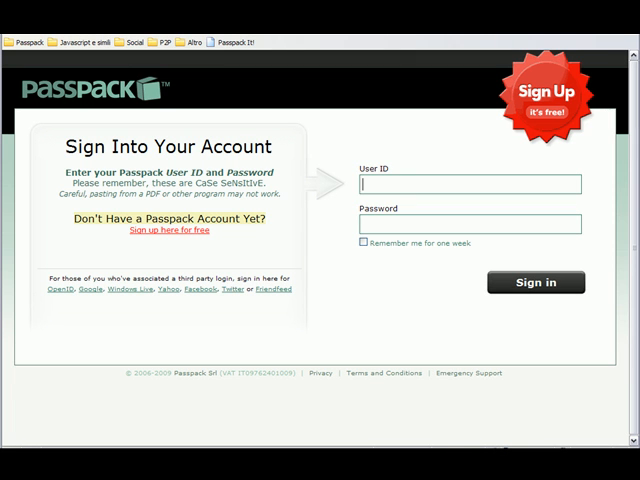
{"action": "type", "text": "Jackie O."}
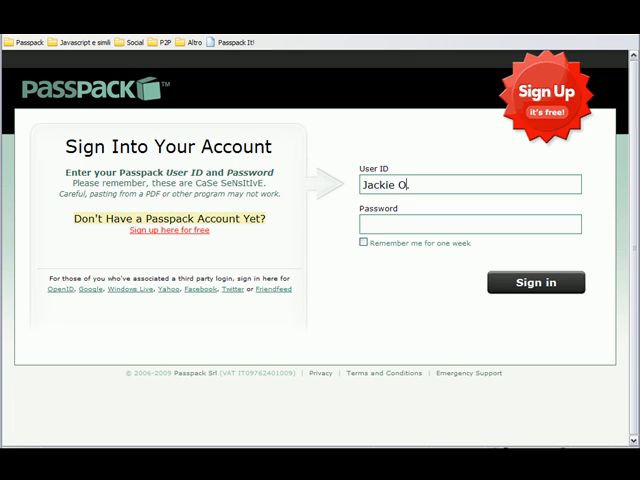
{"action": "type", "text": "••••"}
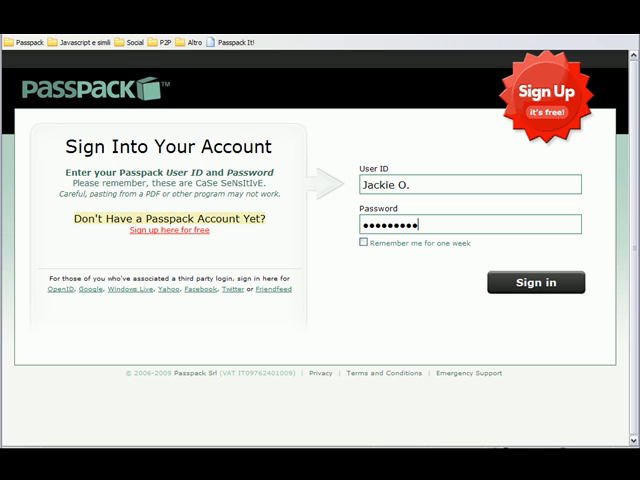
{"action": "left_click", "coordinate": [362, 243]}
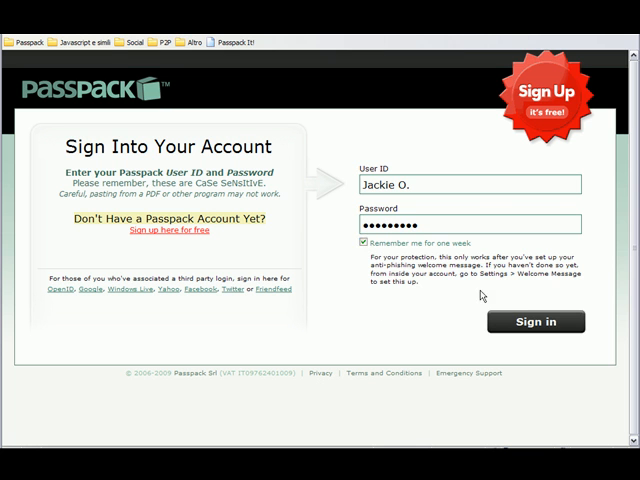
{"action": "left_click", "coordinate": [535, 321]}
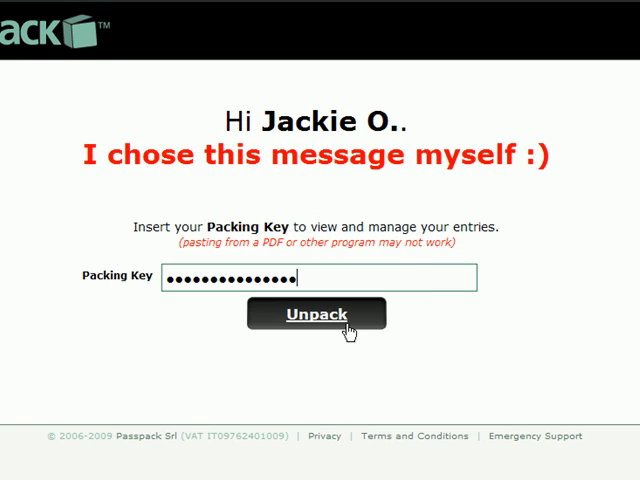
{"action": "left_click", "coordinate": [316, 314]}
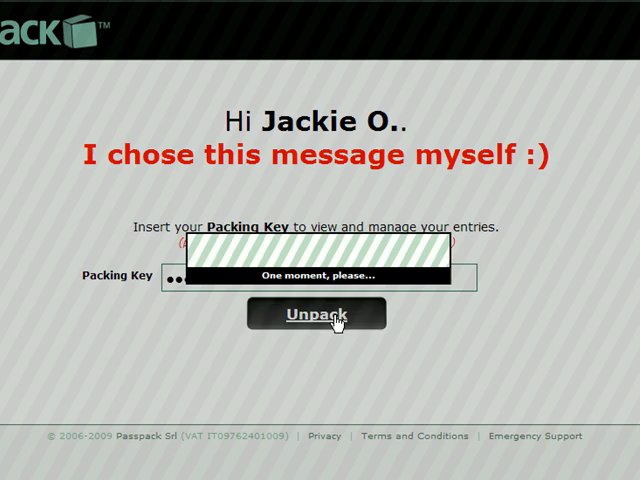
Page forward through the 36 entries via next-page and letter-range links, then return to page one
{"action": "left_click", "coordinate": [318, 313]}
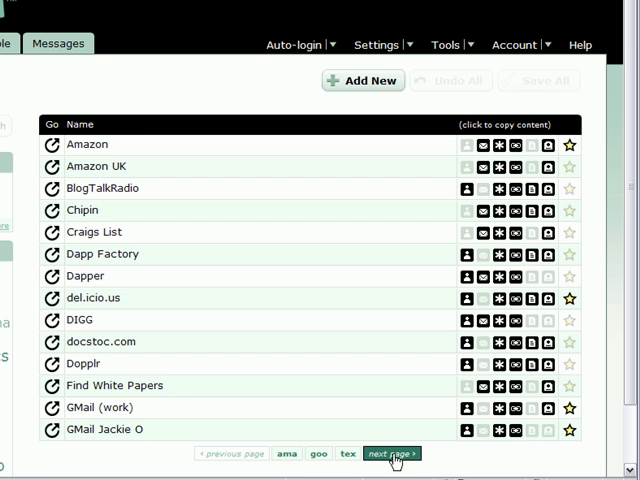
{"action": "left_click", "coordinate": [390, 453]}
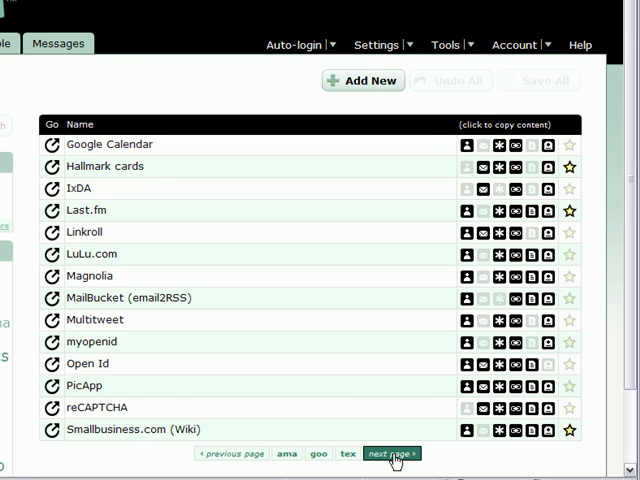
{"action": "left_click", "coordinate": [390, 453]}
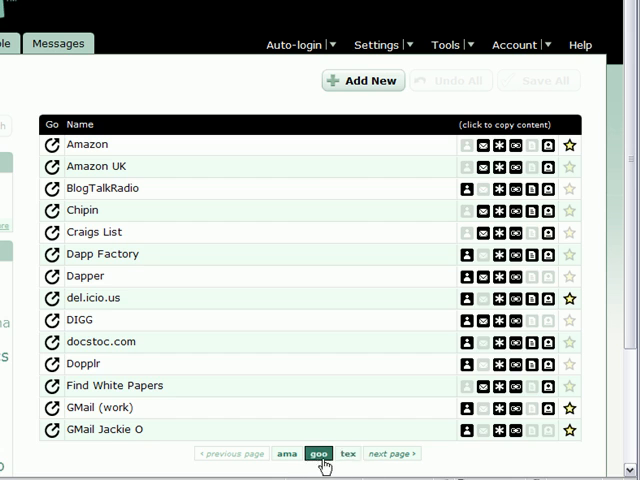
{"action": "left_click", "coordinate": [347, 453]}
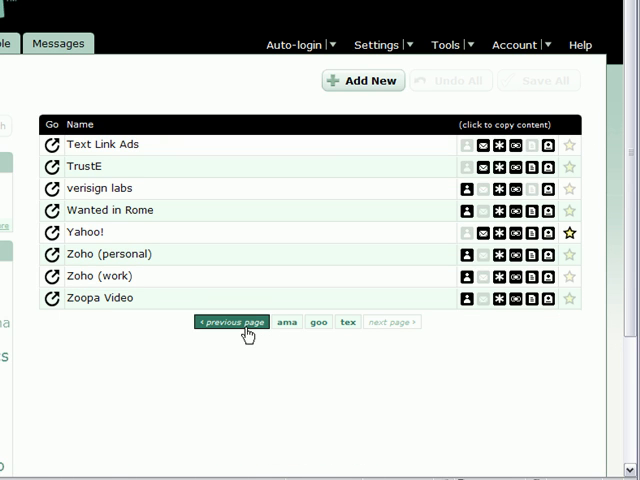
{"action": "left_click", "coordinate": [231, 322]}
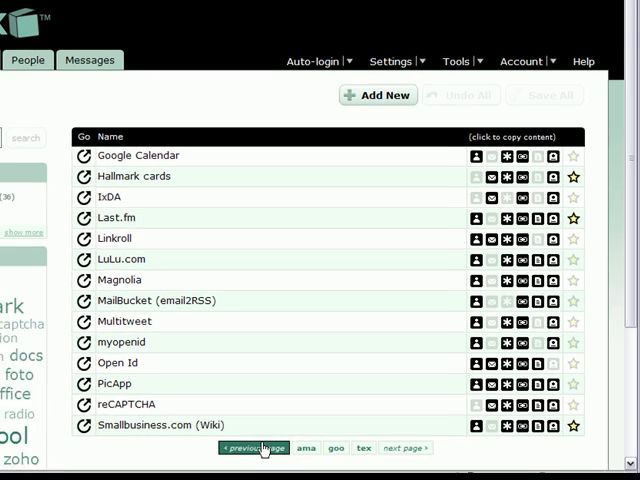
{"action": "left_click", "coordinate": [254, 448]}
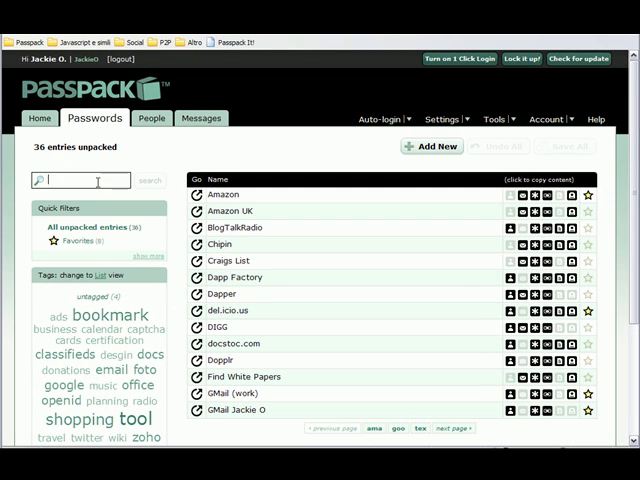
Search the entry list for 'amazon'
{"action": "type", "text": "amazon"}
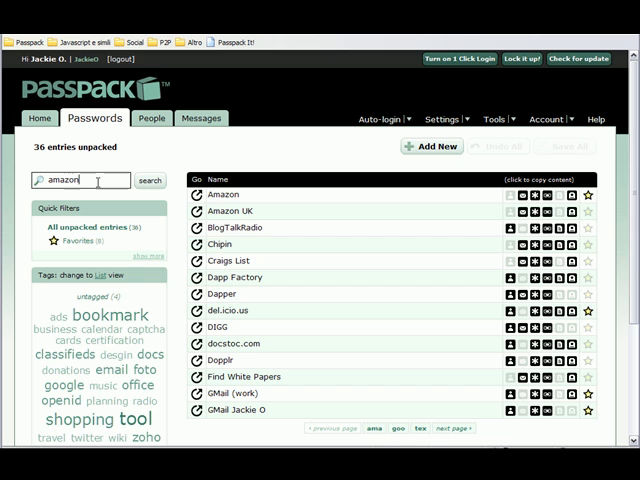
{"action": "left_click", "coordinate": [149, 181]}
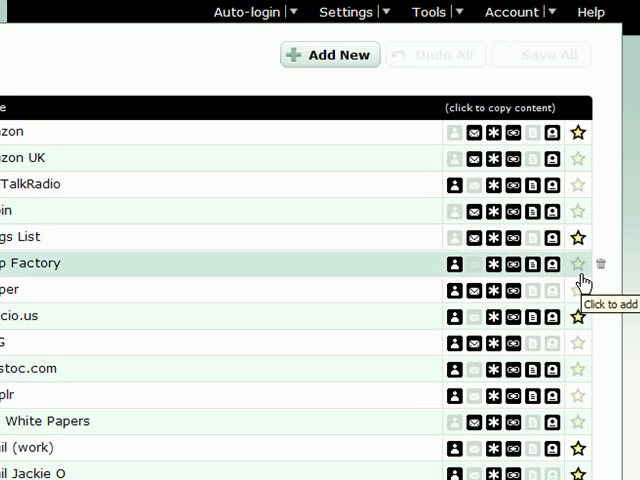
Unfavourite Craigs List, then show only the favourite entries under Quick Filters
{"action": "left_click", "coordinate": [540, 54]}
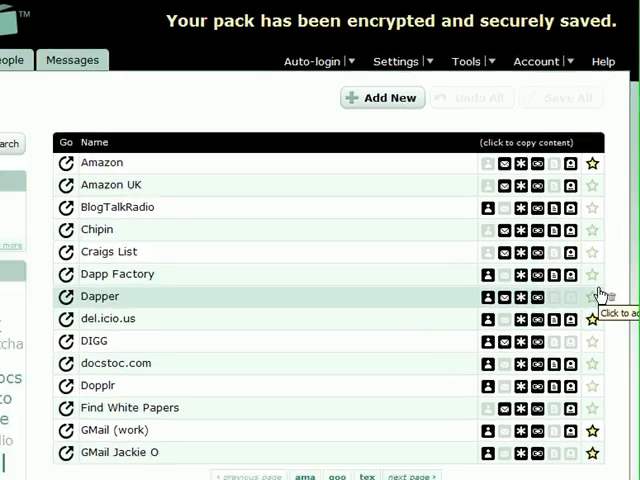
{"action": "left_click", "coordinate": [187, 37]}
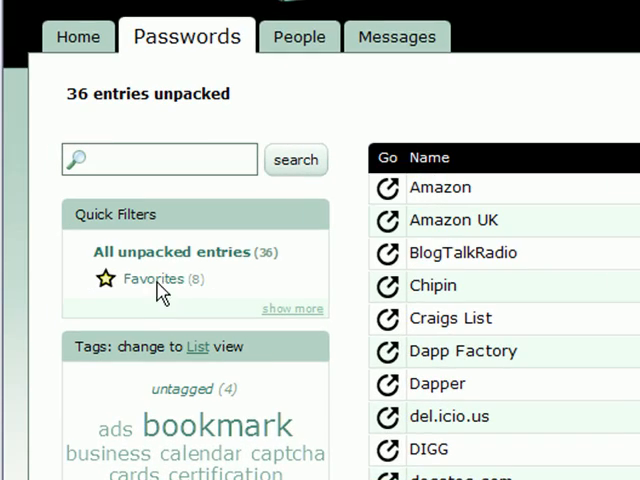
{"action": "mouse_move", "coordinate": [155, 280]}
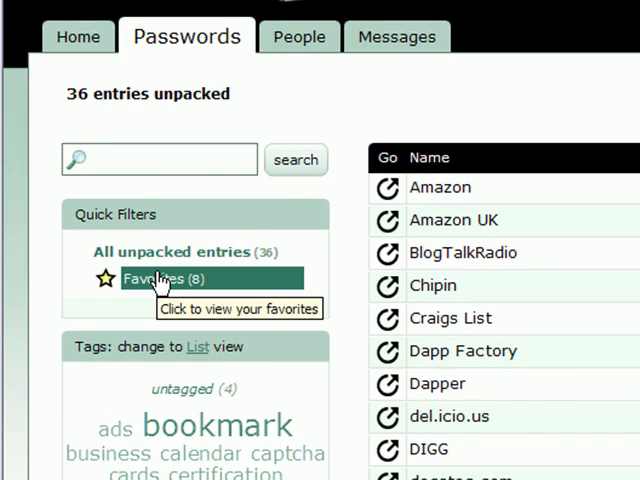
{"action": "left_click", "coordinate": [155, 279]}
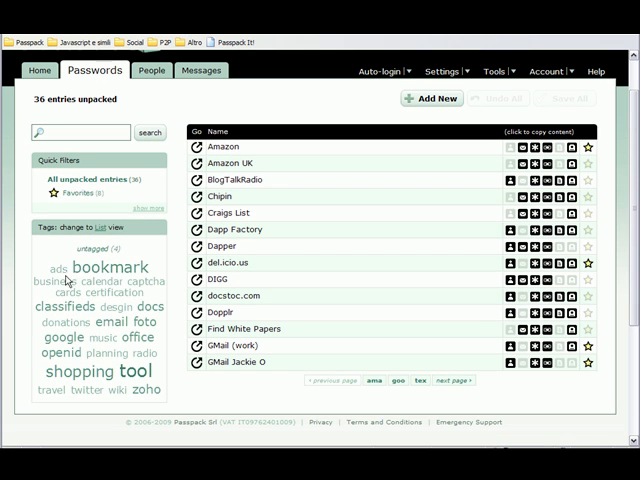
Filter the vault to entries tagged bookmark and view the del.icio.us entry's details
{"action": "left_click", "coordinate": [64, 307]}
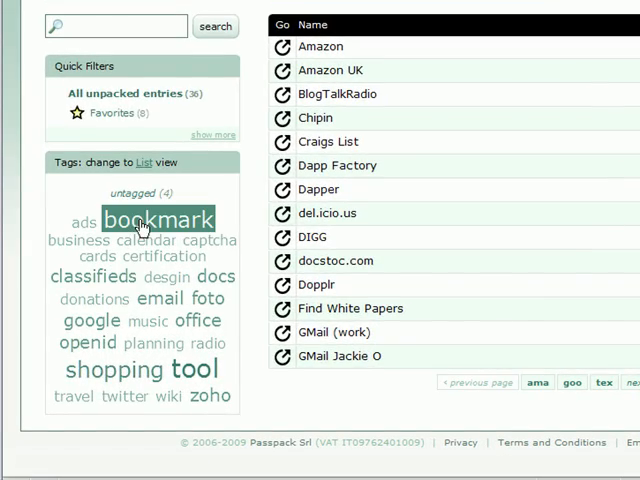
{"action": "left_click", "coordinate": [114, 369]}
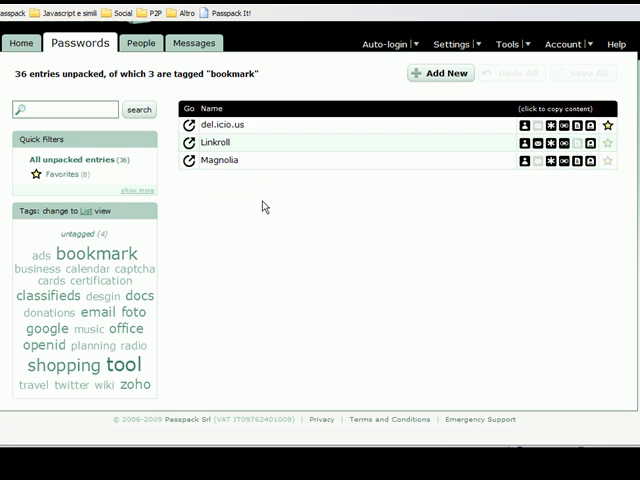
{"action": "left_click", "coordinate": [219, 125]}
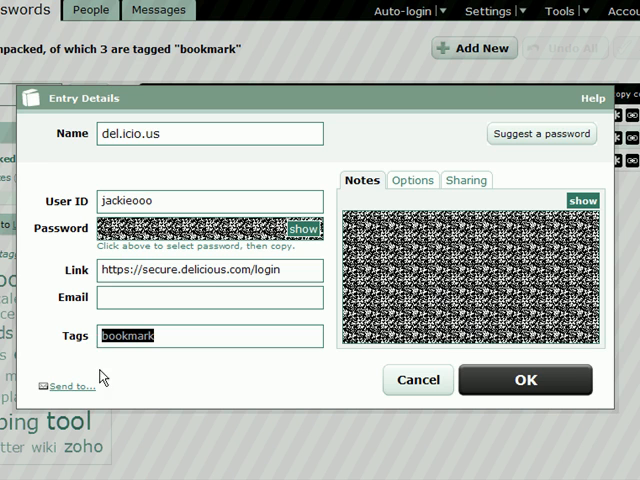
Filter by the email tag, then clear the filter to list all unpacked entries
{"action": "left_click", "coordinate": [417, 380]}
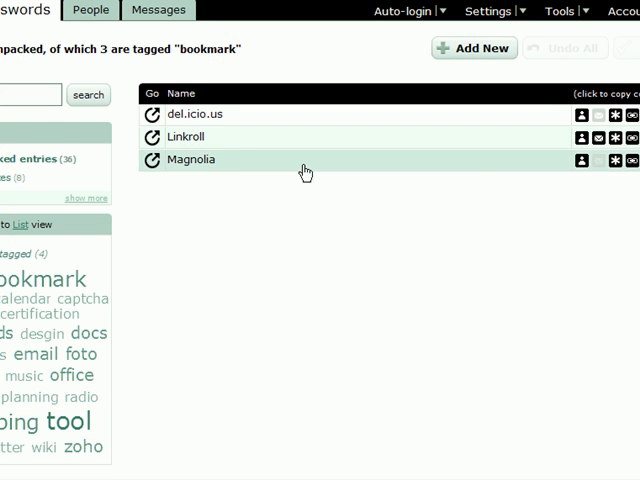
{"action": "double_click", "coordinate": [191, 159]}
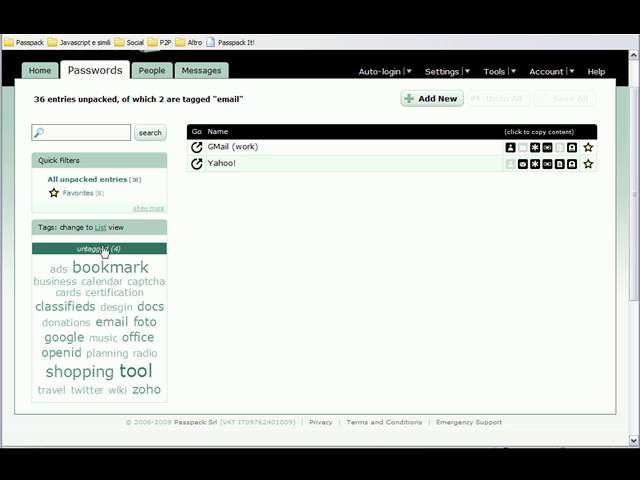
{"action": "left_click", "coordinate": [100, 248]}
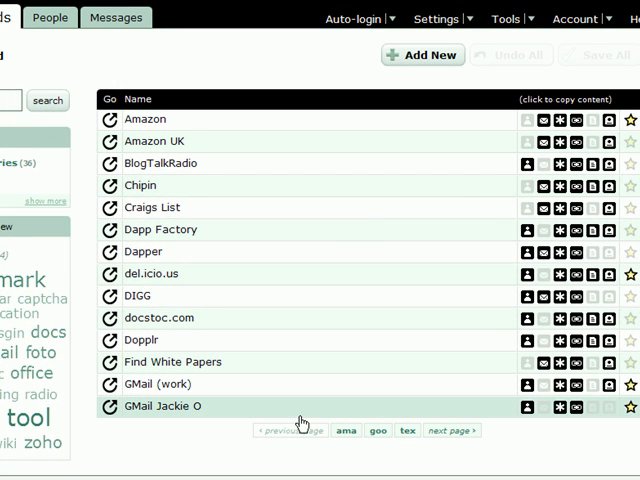
{"action": "mouse_move", "coordinate": [341, 84]}
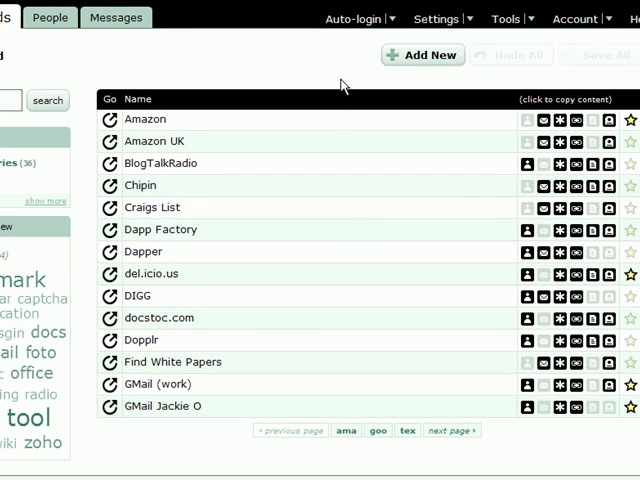
{"action": "mouse_move", "coordinate": [286, 324]}
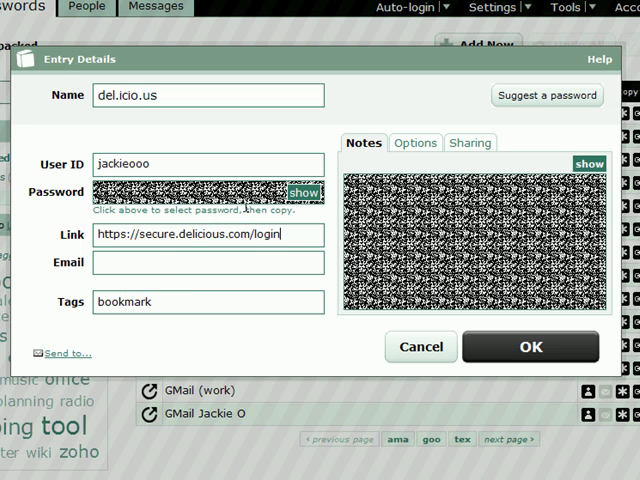
Briefly reveal the del.icio.us password, then append the tag 'social' after bookmark
{"action": "left_click", "coordinate": [299, 192]}
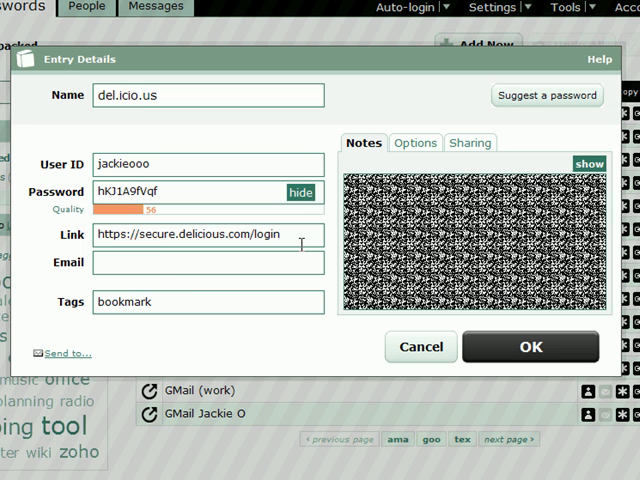
{"action": "left_click", "coordinate": [300, 192]}
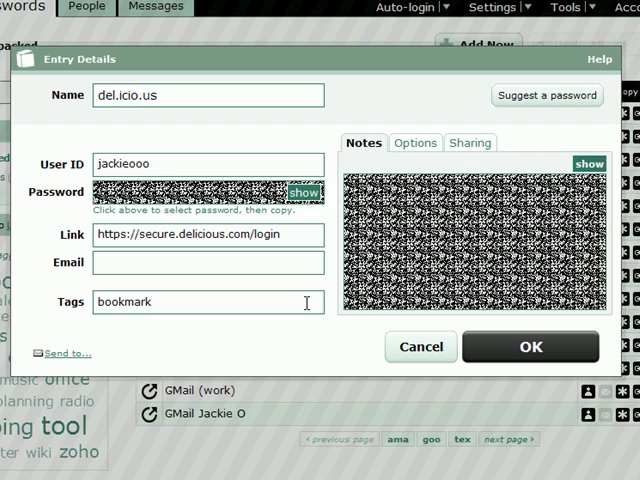
{"action": "mouse_move", "coordinate": [297, 235]}
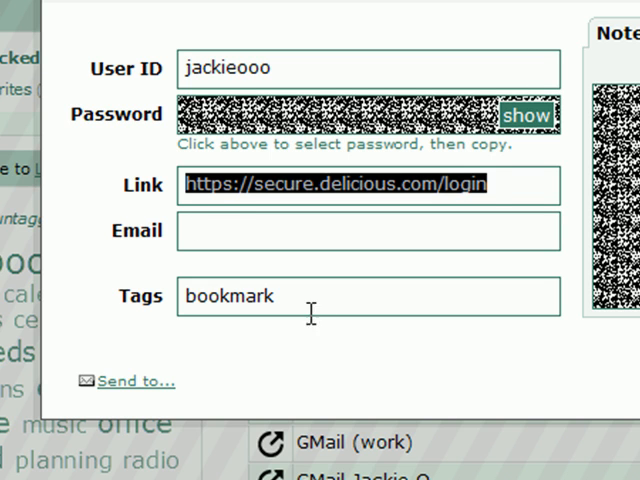
{"action": "double_click", "coordinate": [228, 296]}
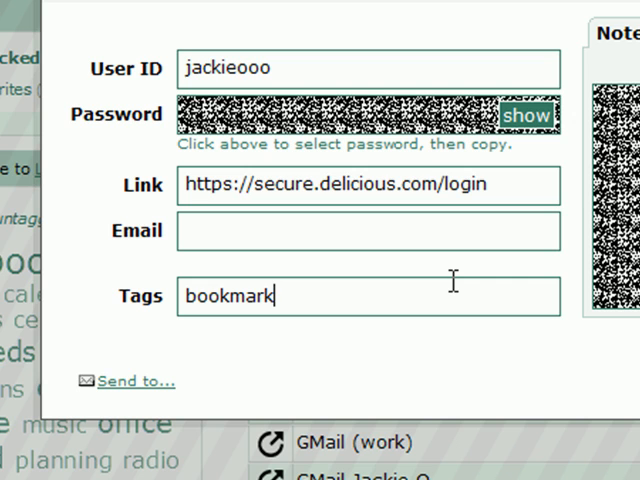
{"action": "type", "text": "social"}
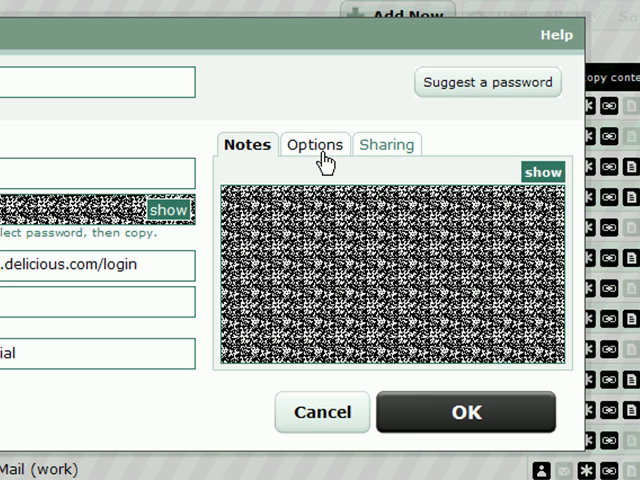
In Options, leave Favorite on Yes, set security level to Double, and save with OK
{"action": "left_click", "coordinate": [314, 144]}
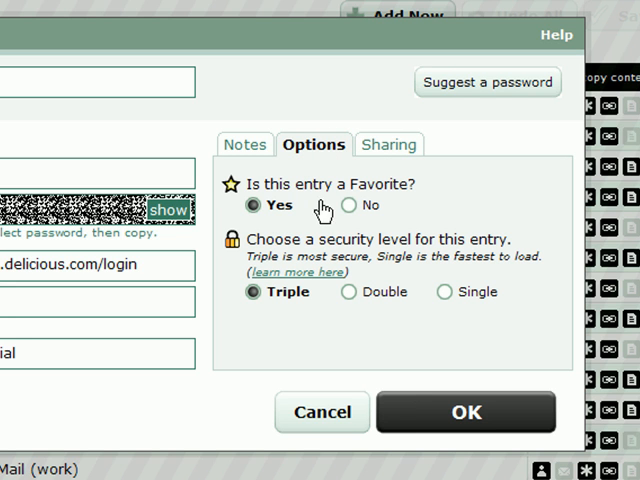
{"action": "left_click", "coordinate": [349, 205]}
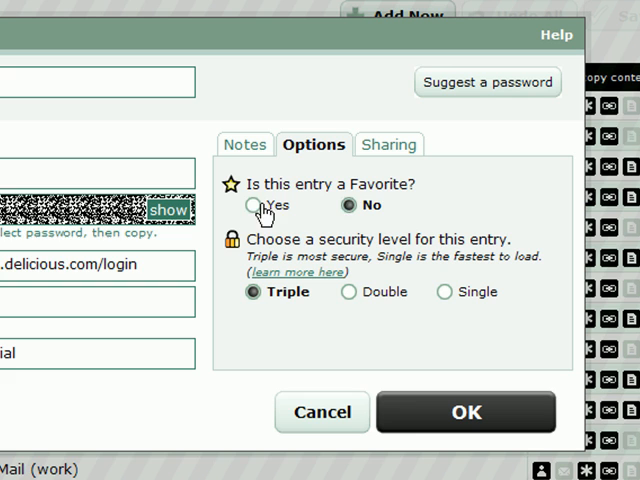
{"action": "left_click", "coordinate": [253, 205]}
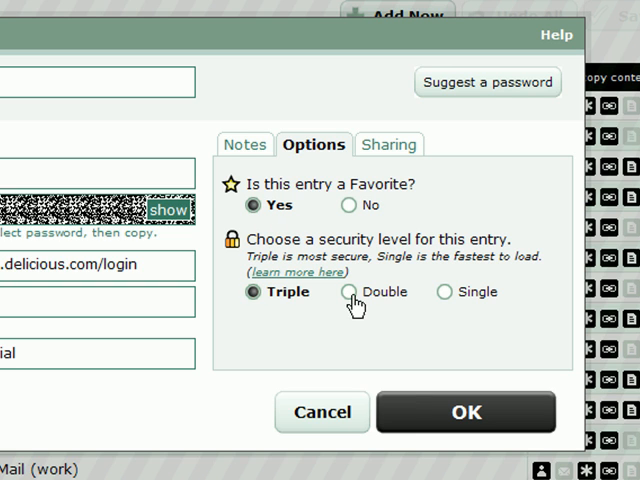
{"action": "left_click", "coordinate": [444, 291]}
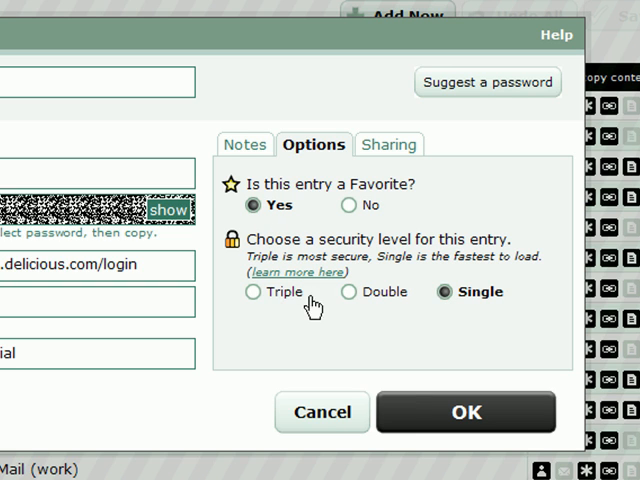
{"action": "left_click", "coordinate": [347, 291]}
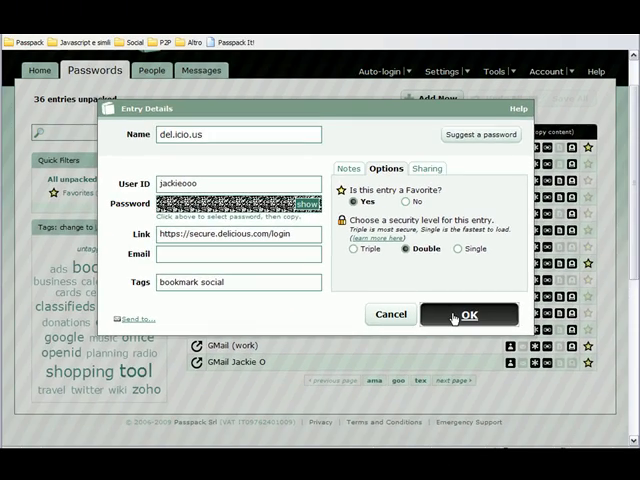
{"action": "left_click", "coordinate": [469, 314]}
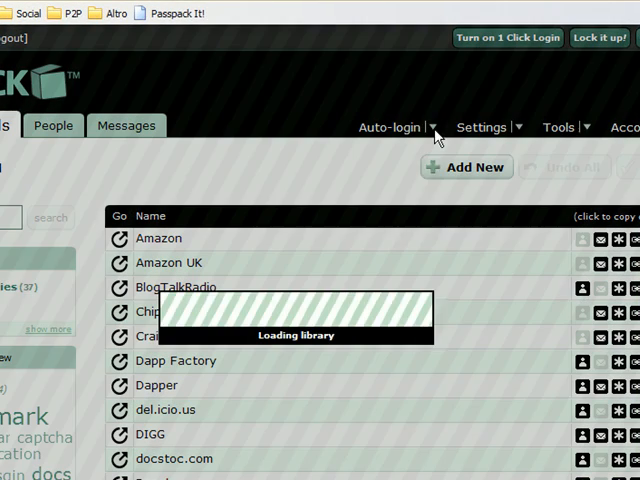
Filter by the google tag and auto-login to the GMail entry in a new tab
{"action": "left_click", "coordinate": [389, 127]}
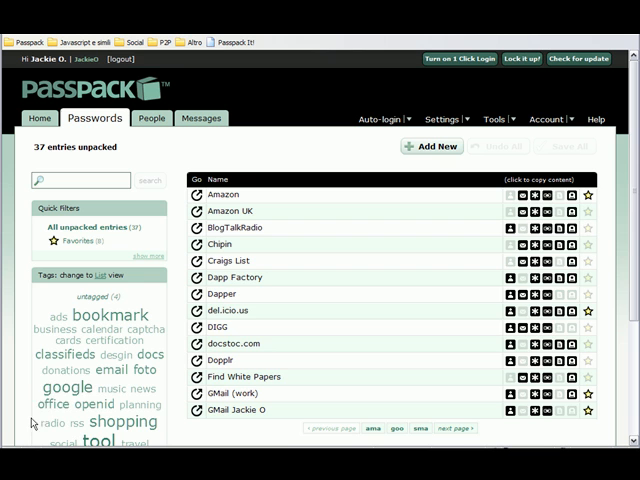
{"action": "left_click", "coordinate": [65, 387]}
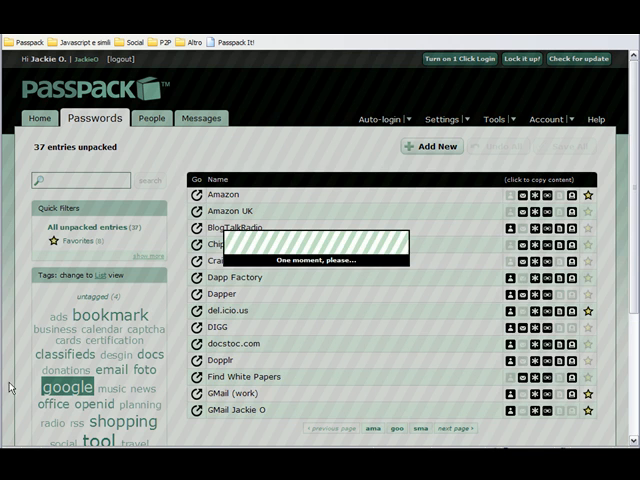
{"action": "left_click", "coordinate": [62, 387]}
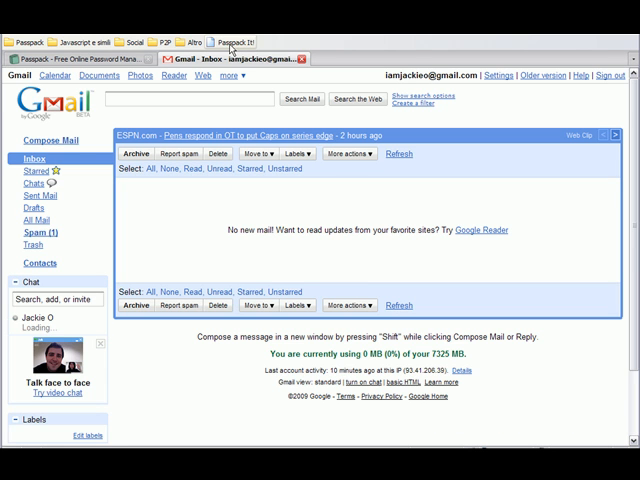
{"action": "mouse_move", "coordinate": [582, 117]}
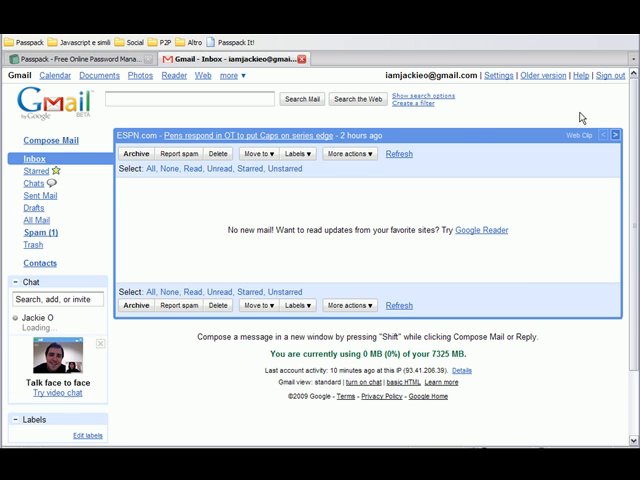